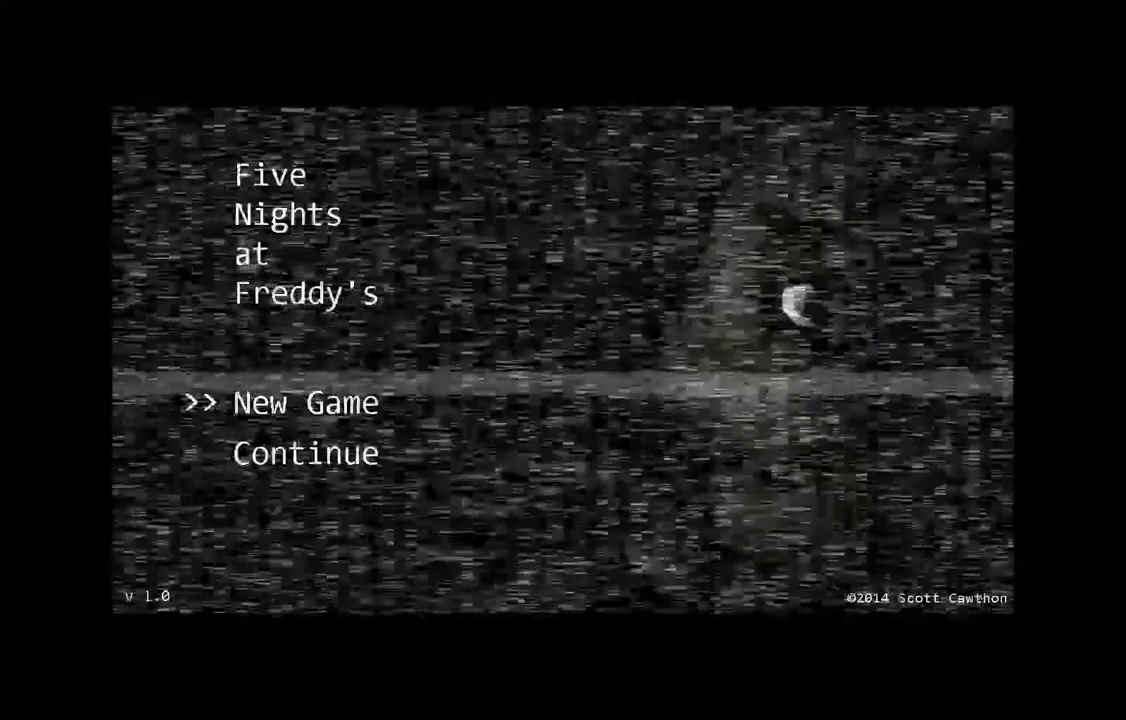
Start a New Game on Night 1 and bring up the CAM 1A Show Stage feed.
left_click(306, 402)
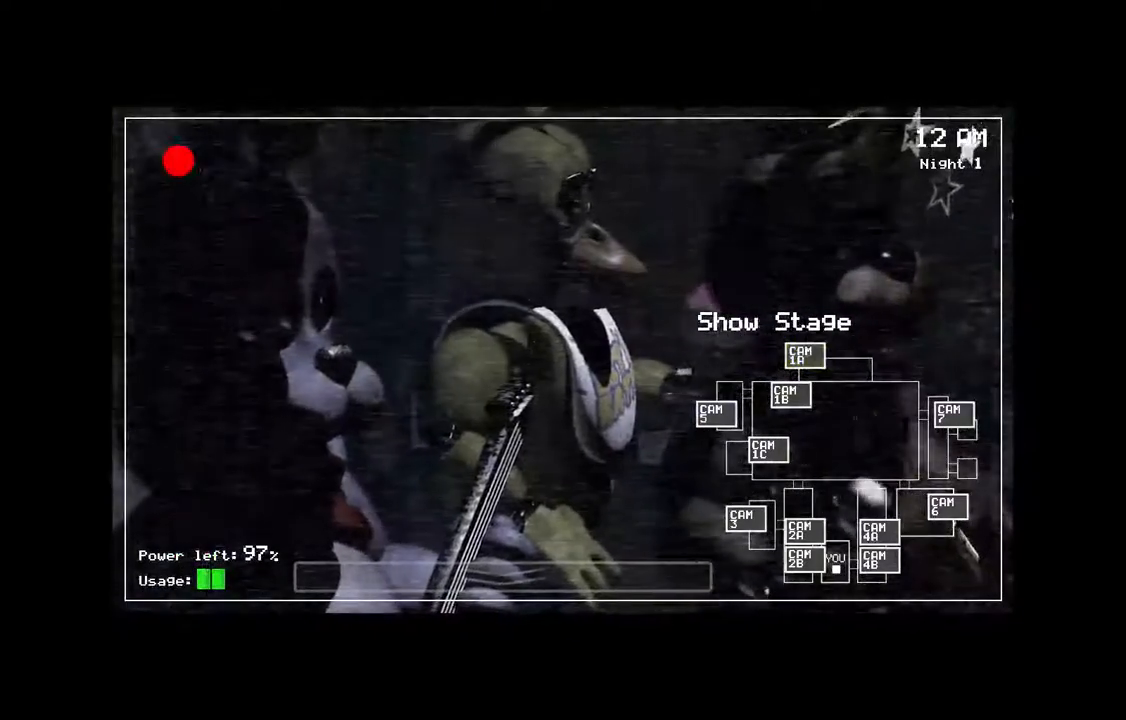
Check Pirate Cove, West Hall, E. Hall Corner and Kitchen cameras, then lower the monitor.
left_click(802, 358)
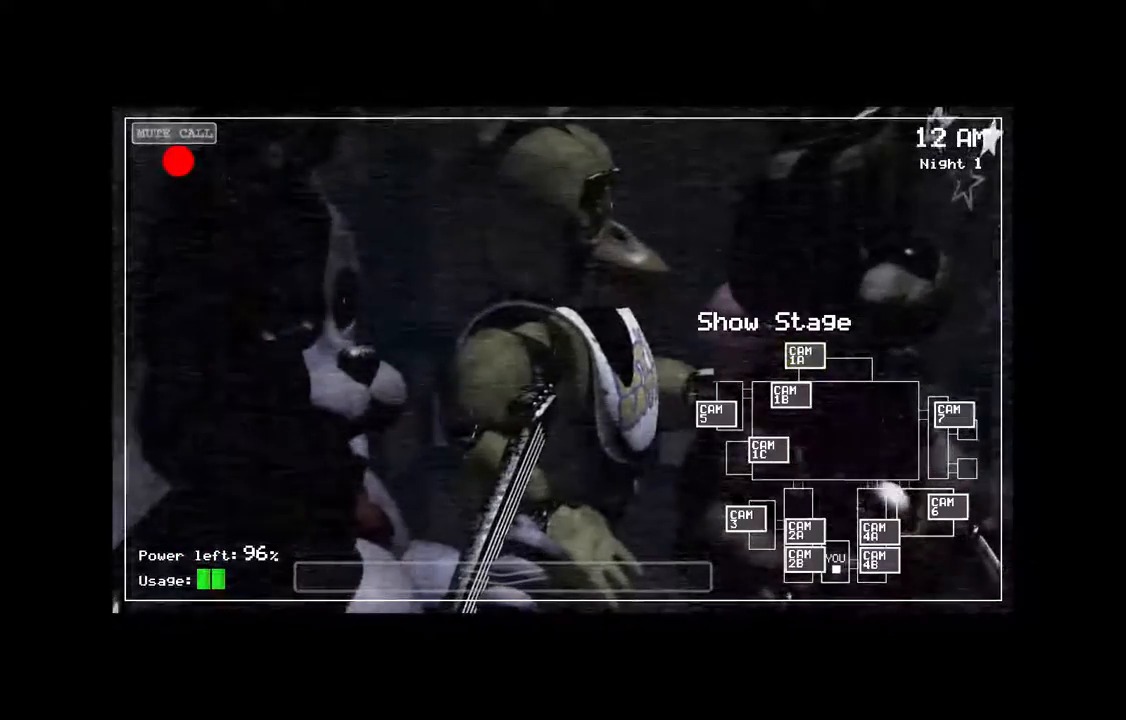
left_click(792, 396)
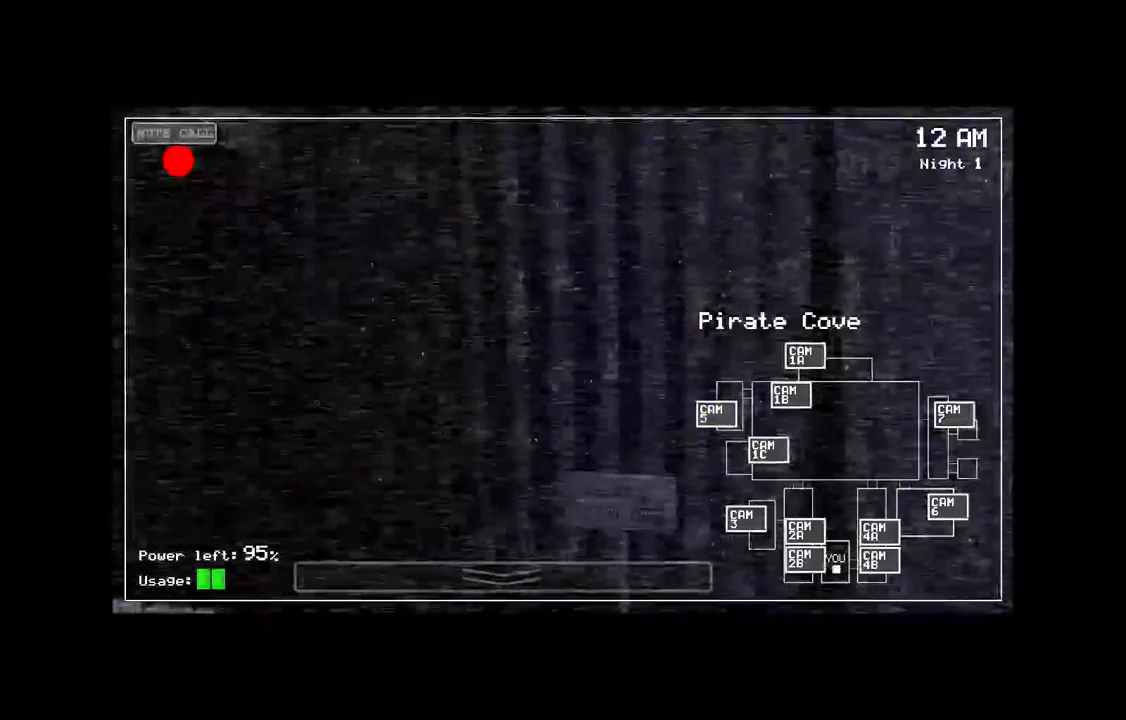
left_click(744, 520)
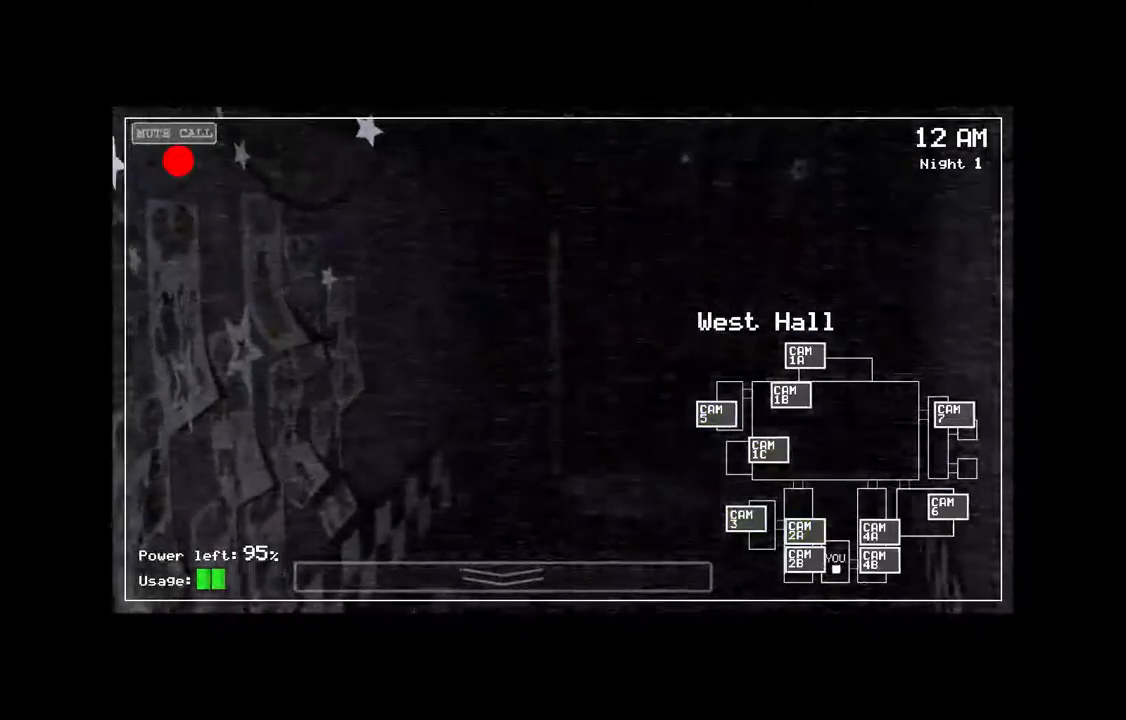
left_click(796, 564)
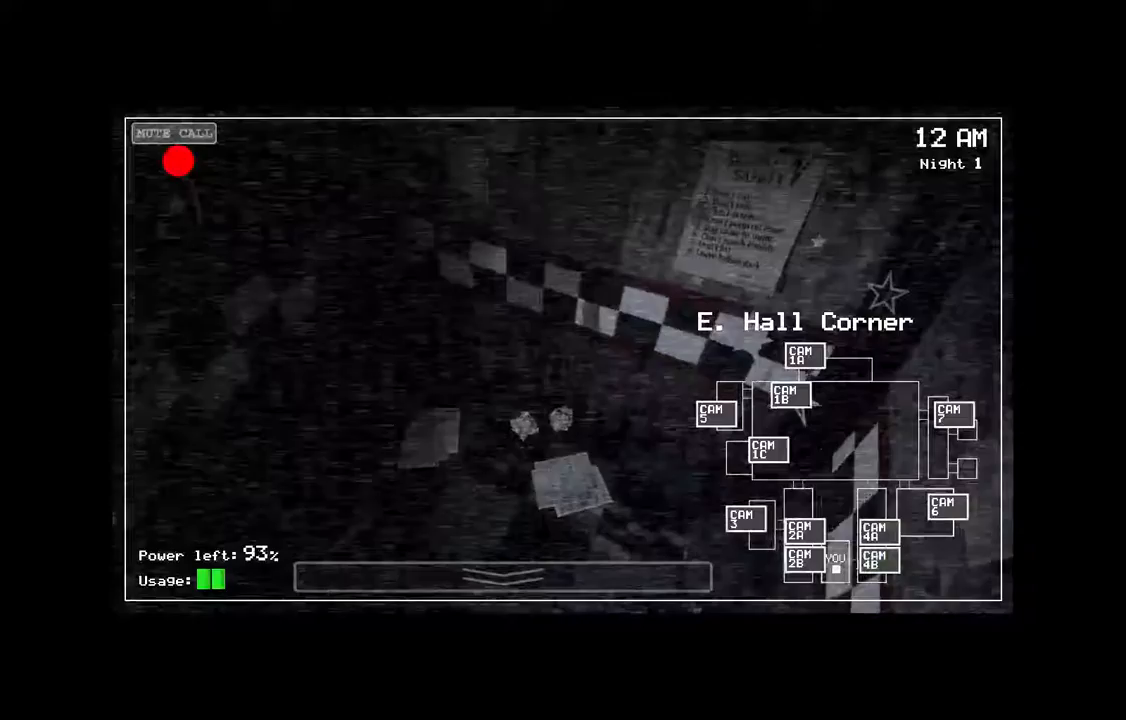
left_click(876, 528)
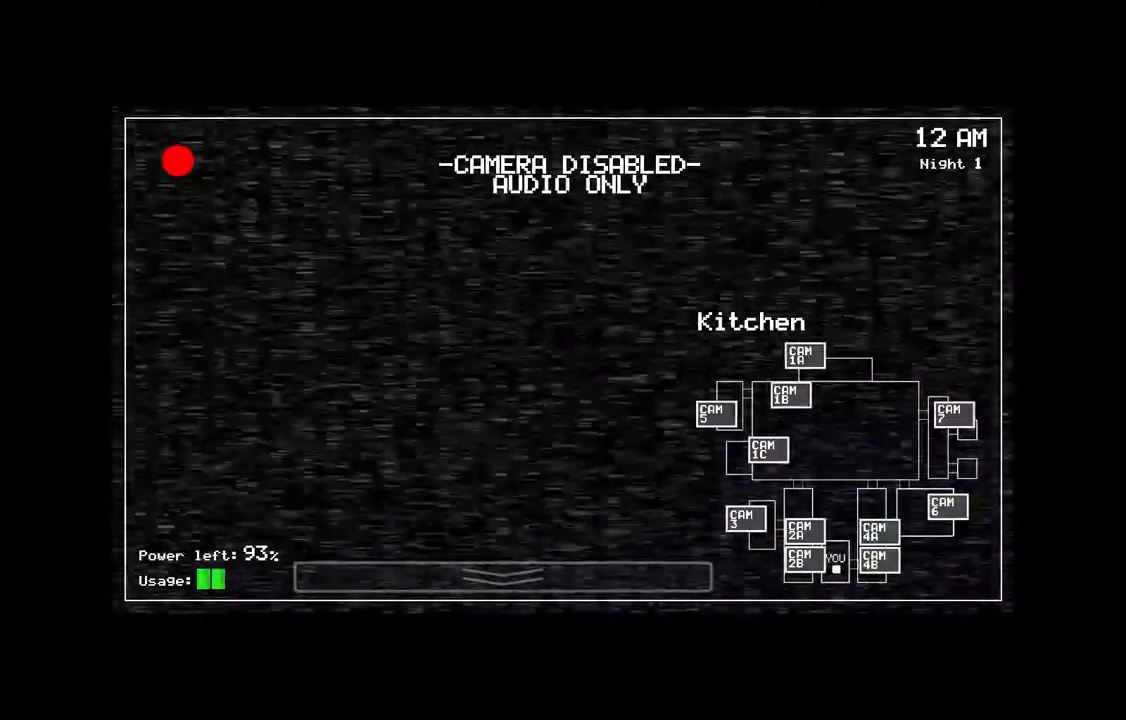
left_click(952, 412)
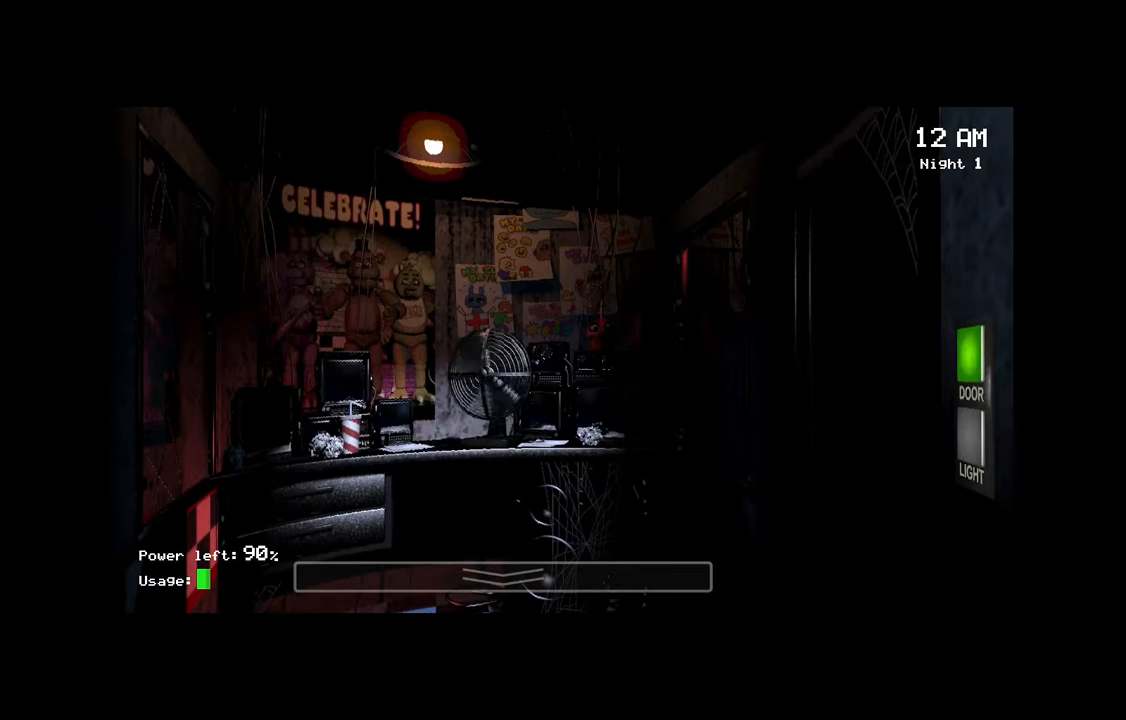
Raise the camera monitor again onto the CAM 6 Kitchen feed at 1 AM.
left_click(968, 364)
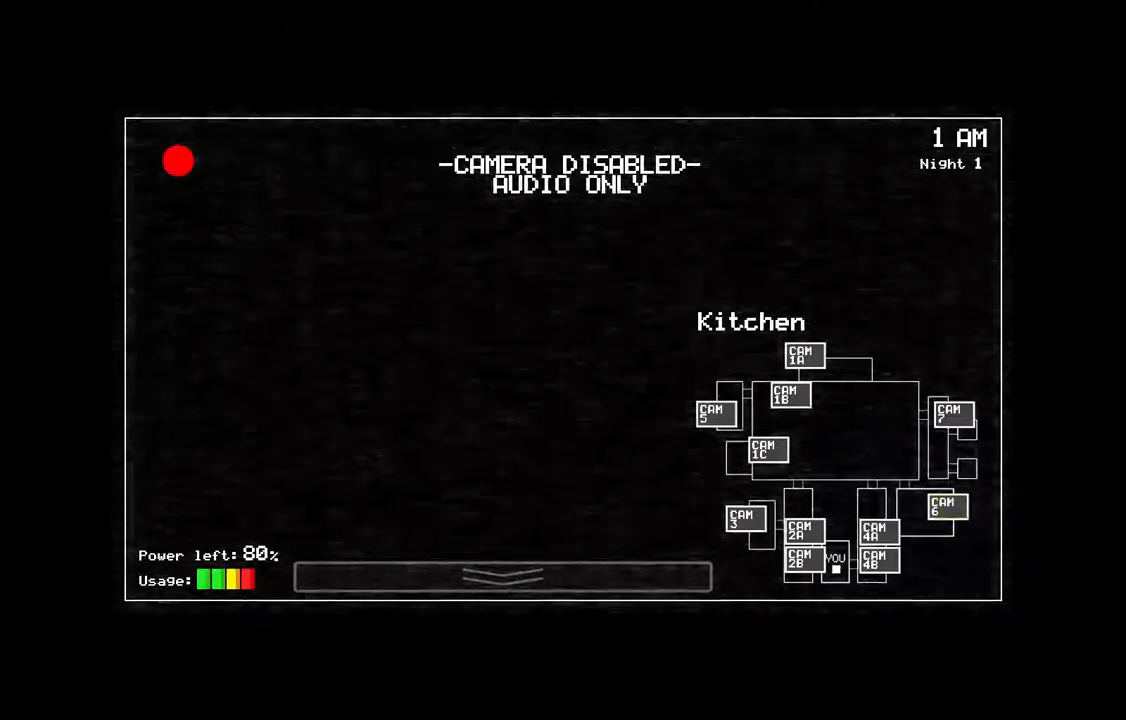
Listen on the Kitchen feed, then check East Hall, E. Hall Corner and Pirate Cove cameras.
left_click(942, 508)
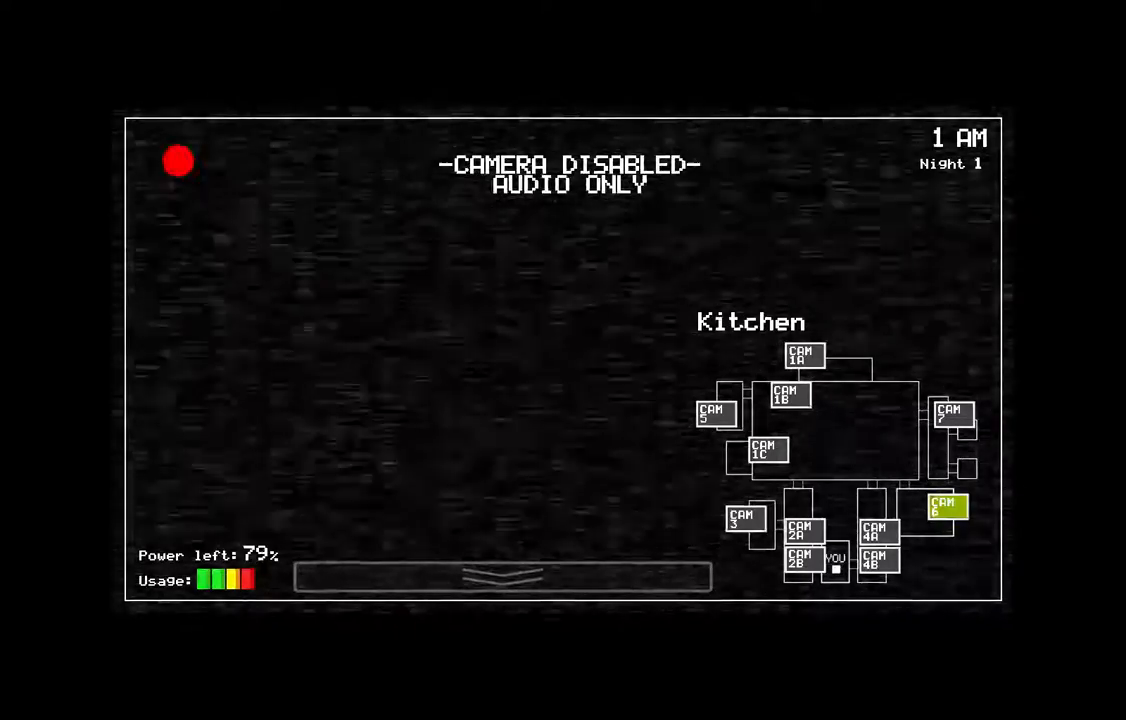
left_click(940, 510)
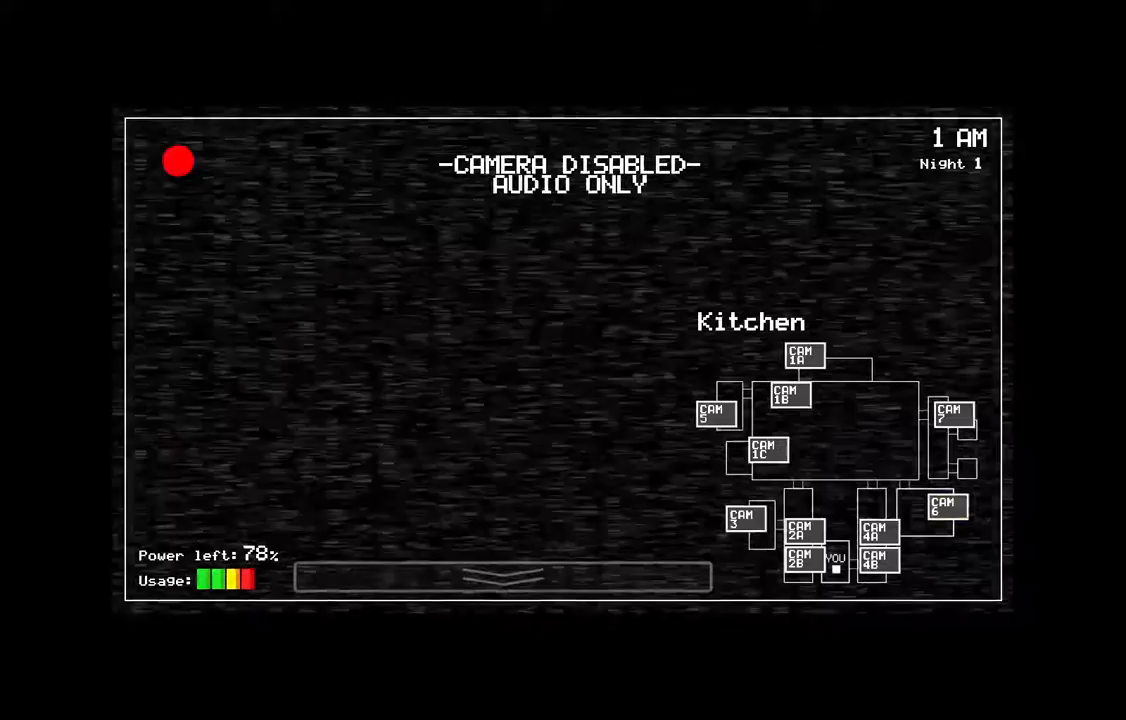
left_click(944, 508)
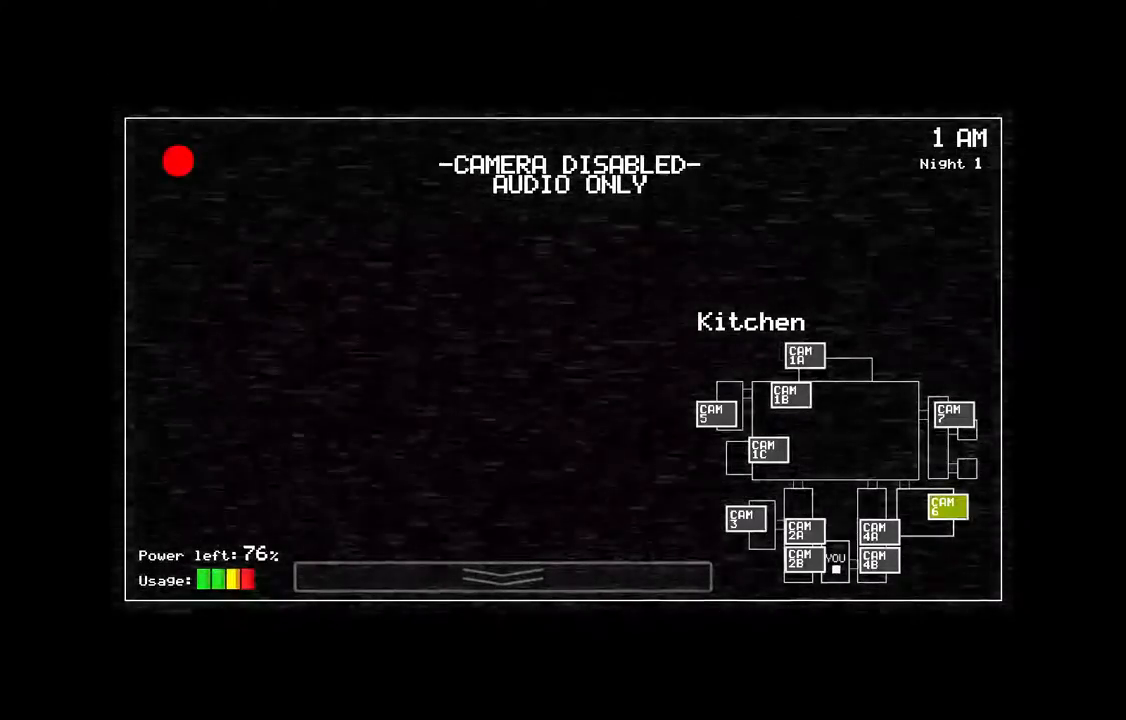
left_click(876, 528)
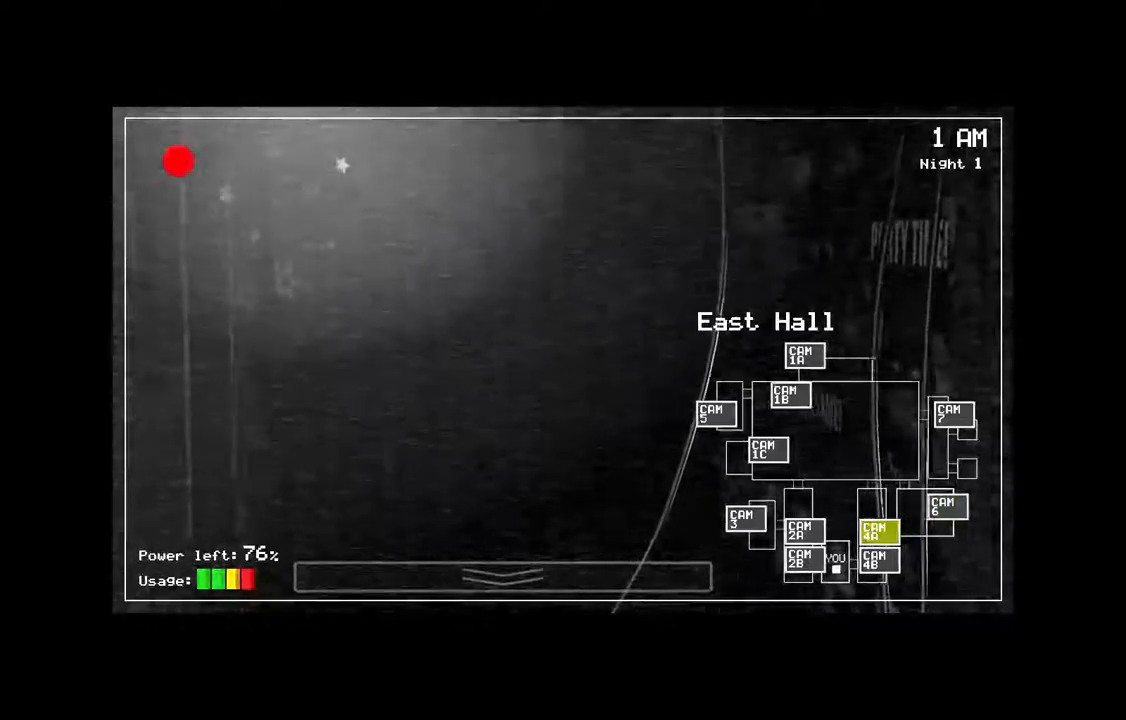
left_click(878, 558)
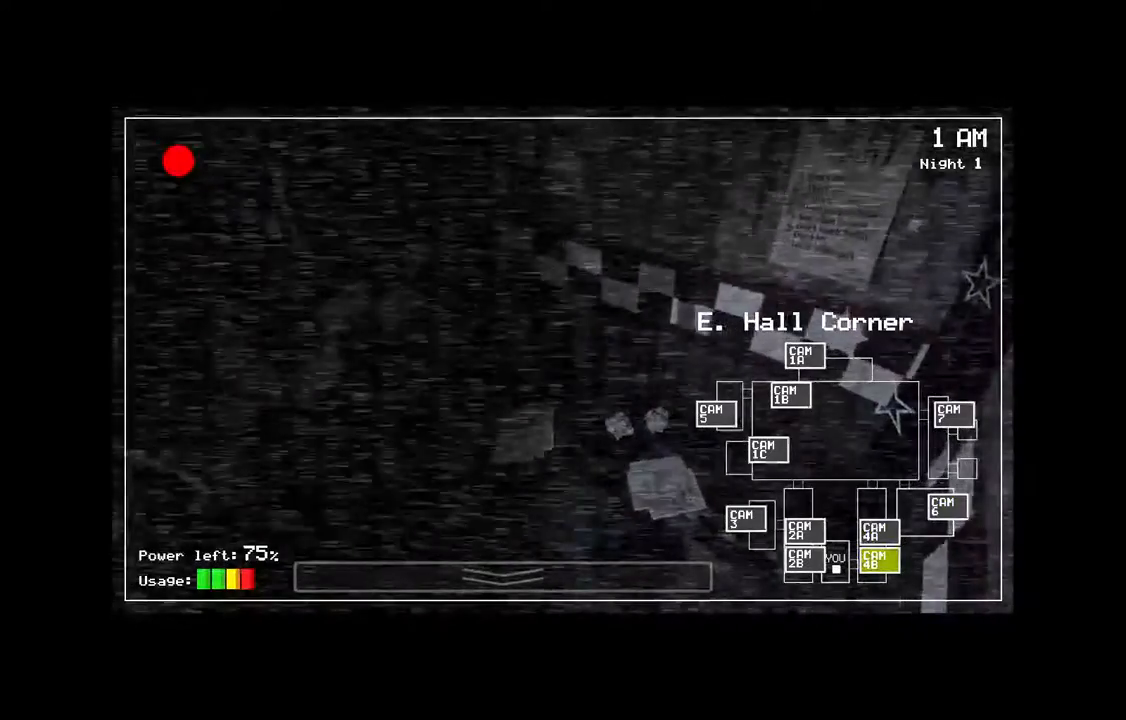
left_click(800, 560)
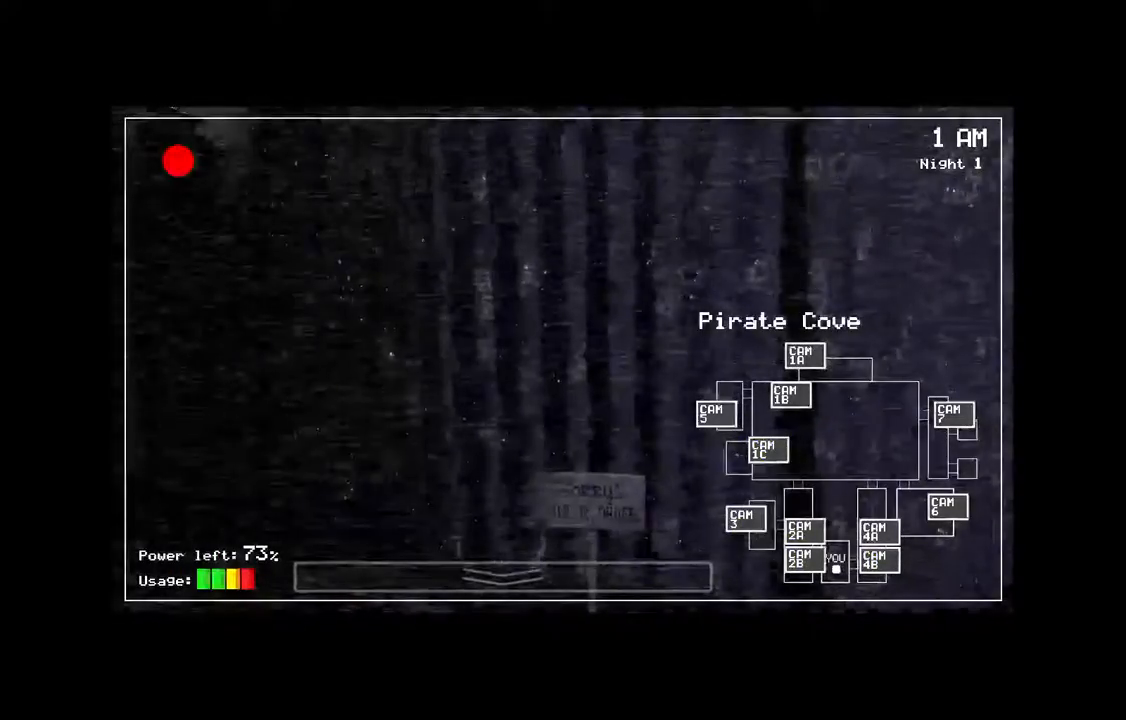
Check Dining Area, Restrooms, Show Stage and Pirate Cove, then lower the monitor.
left_click(788, 396)
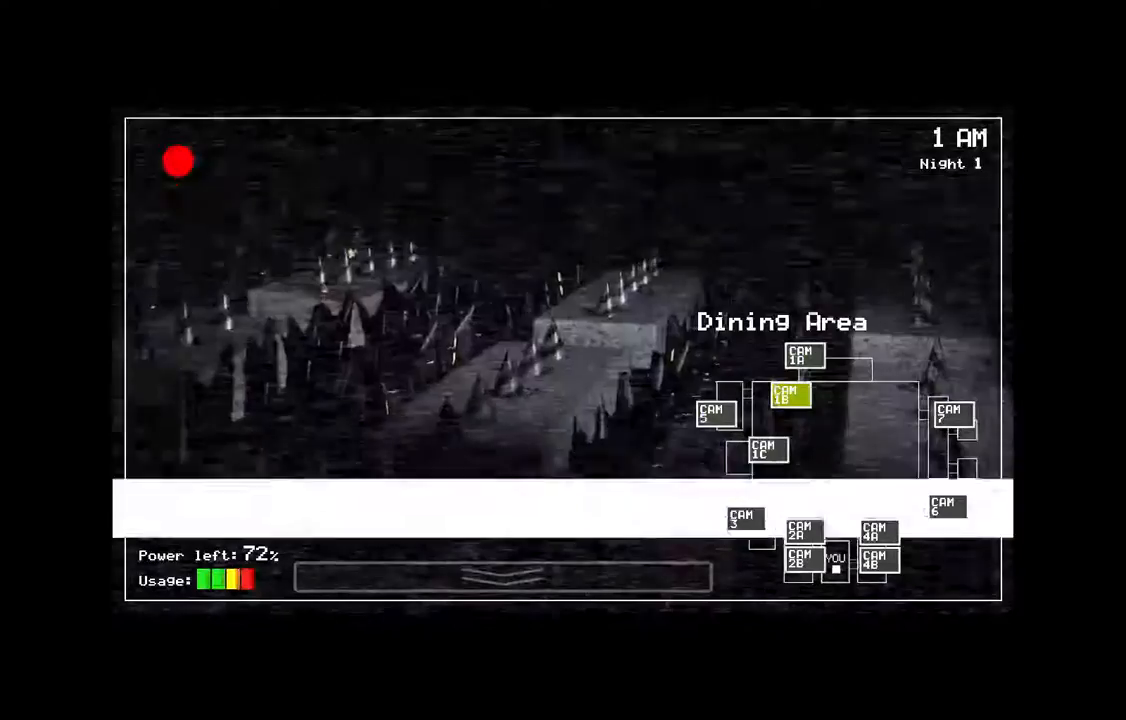
left_click(768, 452)
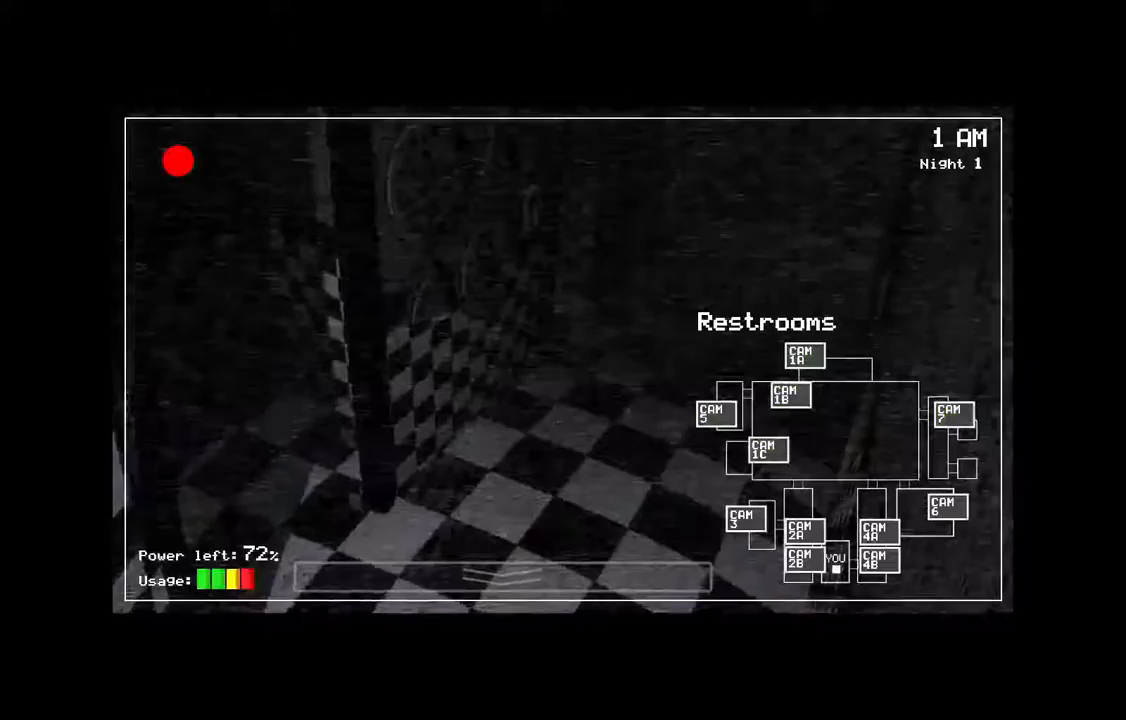
left_click(940, 508)
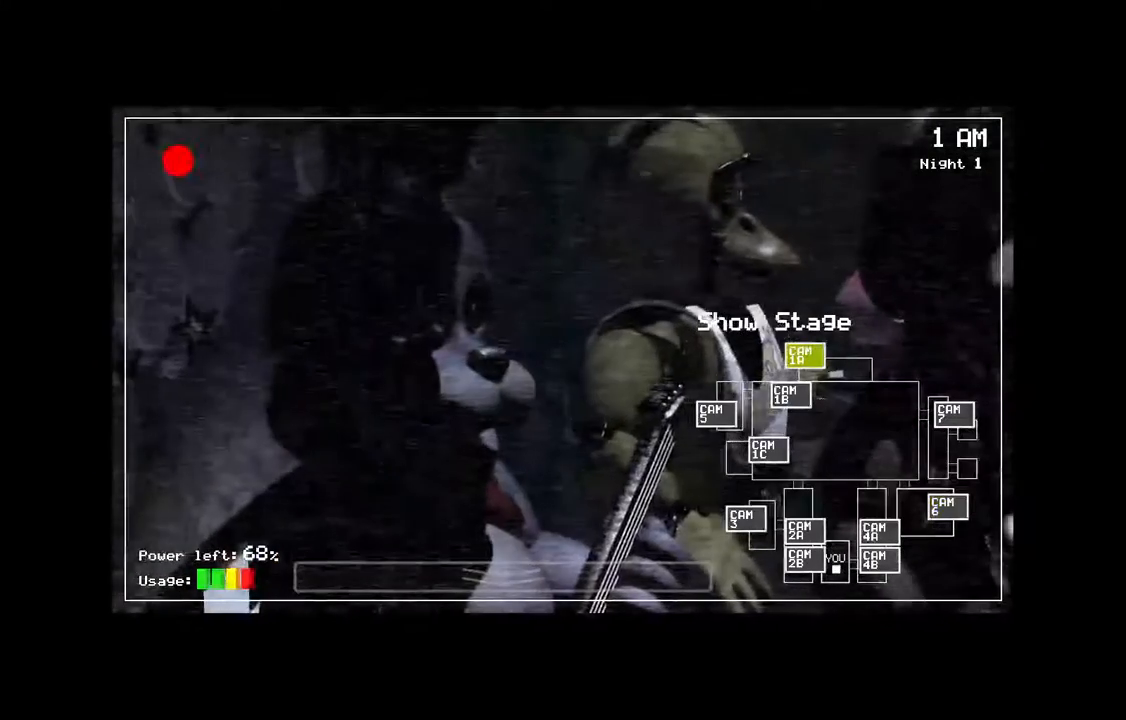
left_click(792, 392)
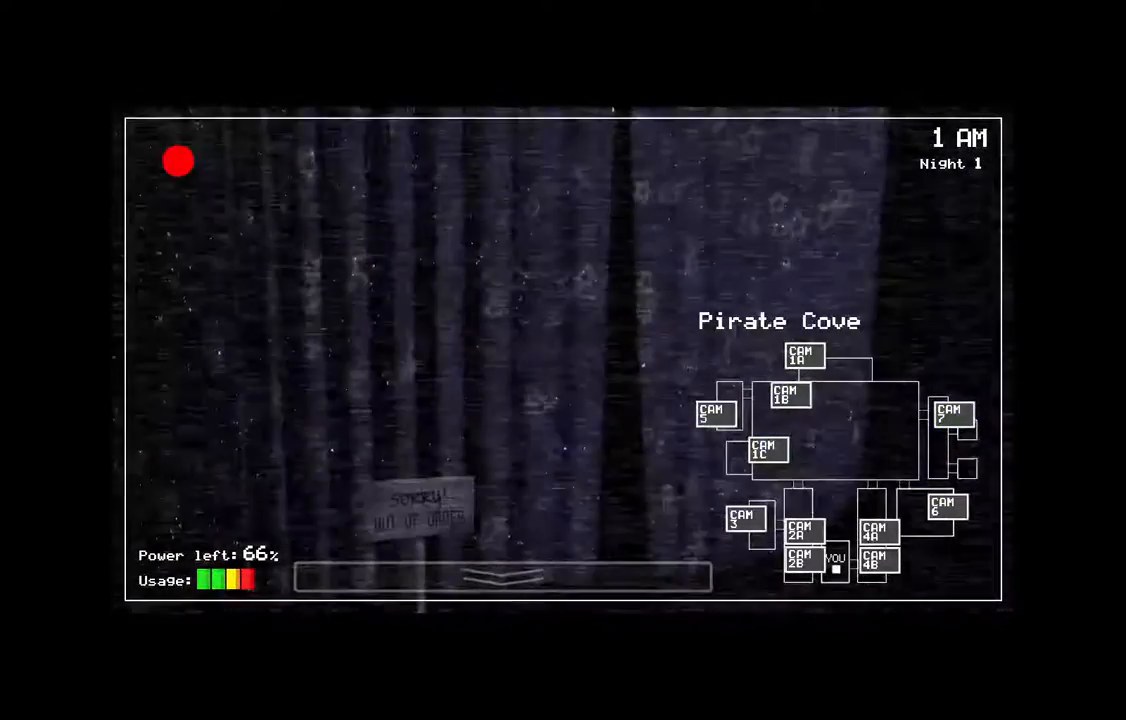
left_click(768, 452)
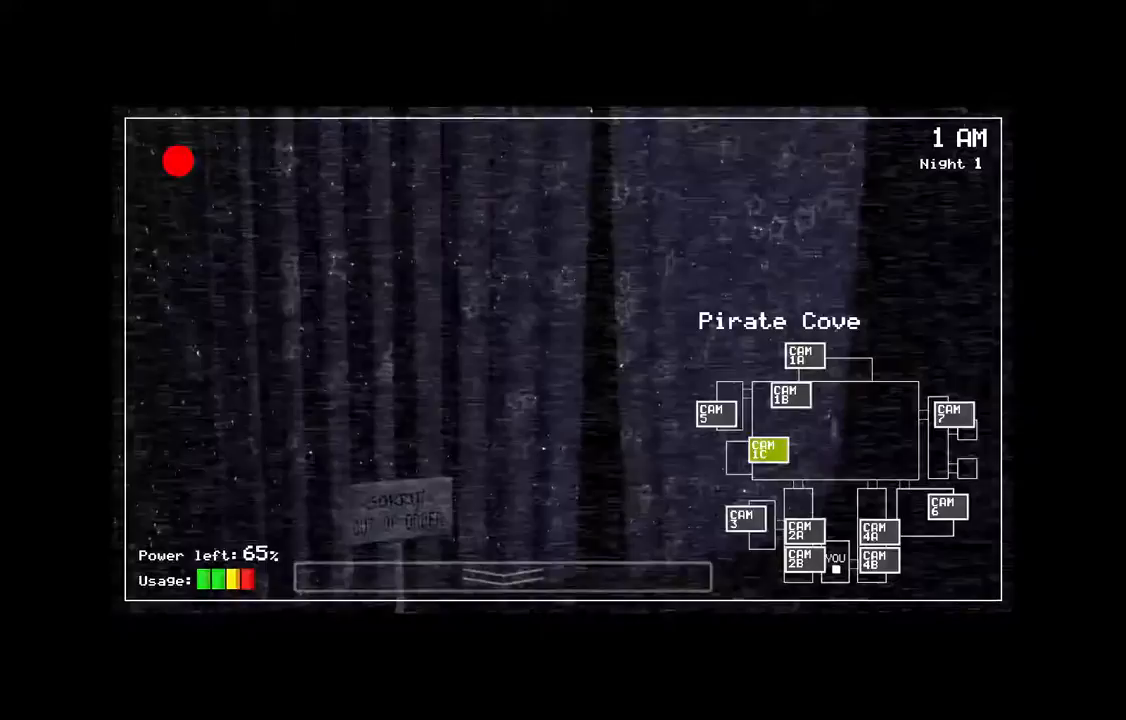
left_click(796, 530)
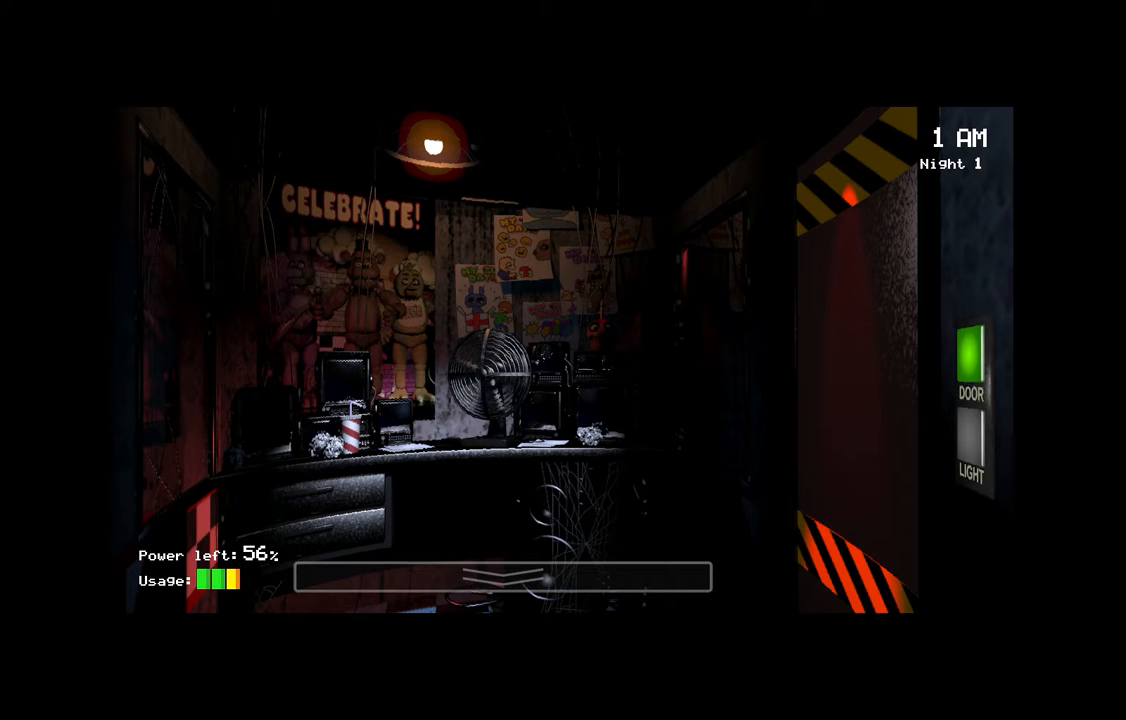
Raise the camera panel onto the CAM 1B Dining Area feed at 2 AM.
left_click(968, 368)
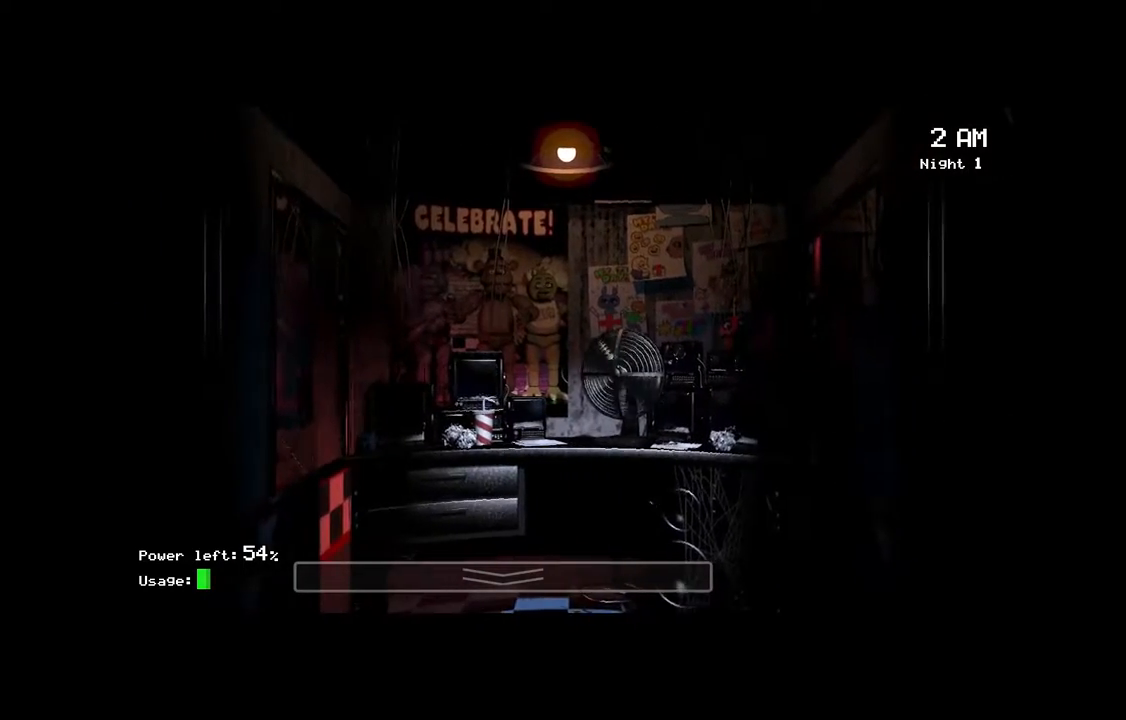
left_click(504, 576)
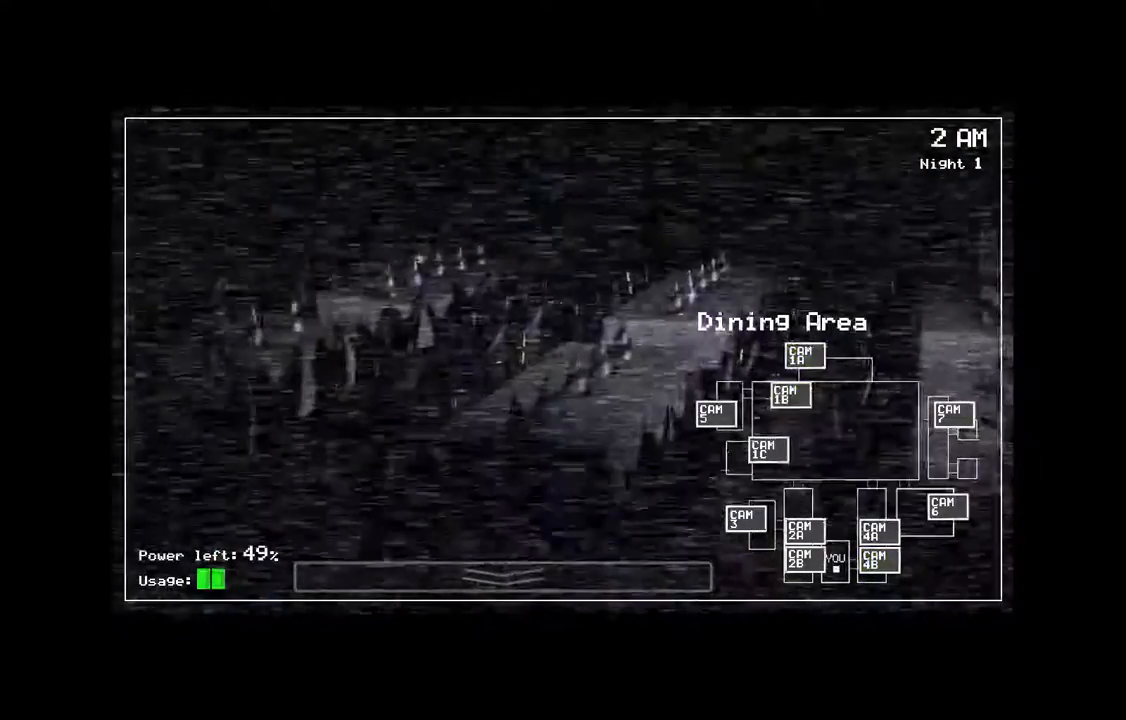
Check the West Hall, Supply Closet and Backstage cameras.
left_click(802, 532)
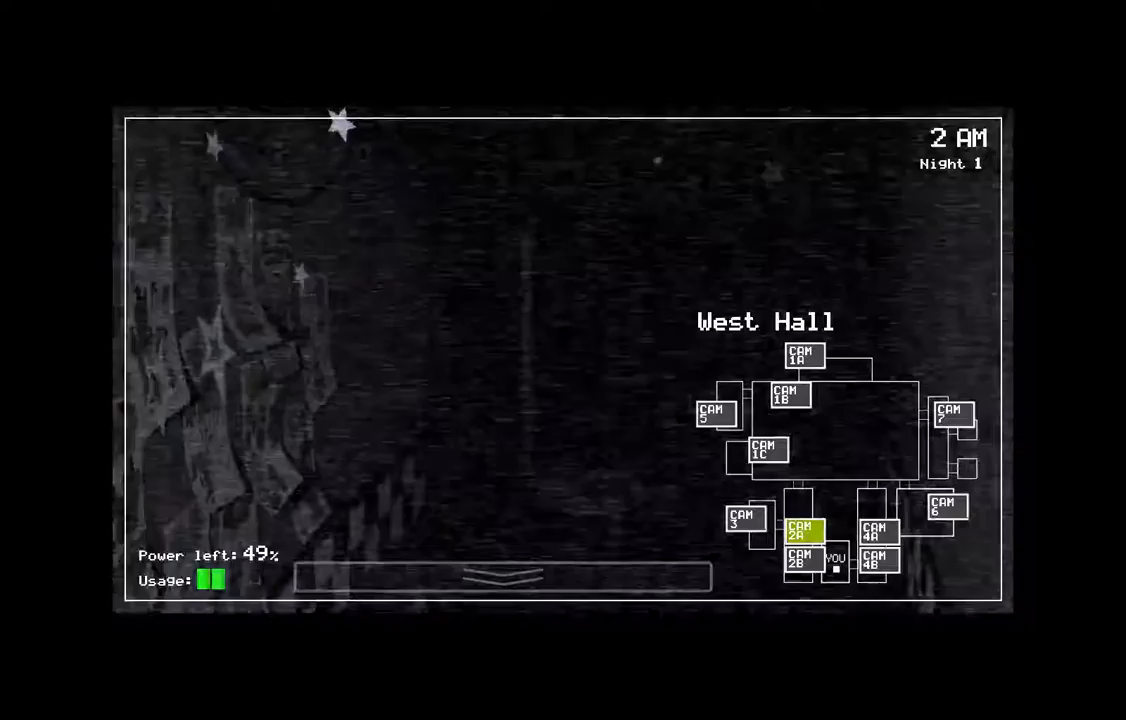
left_click(804, 530)
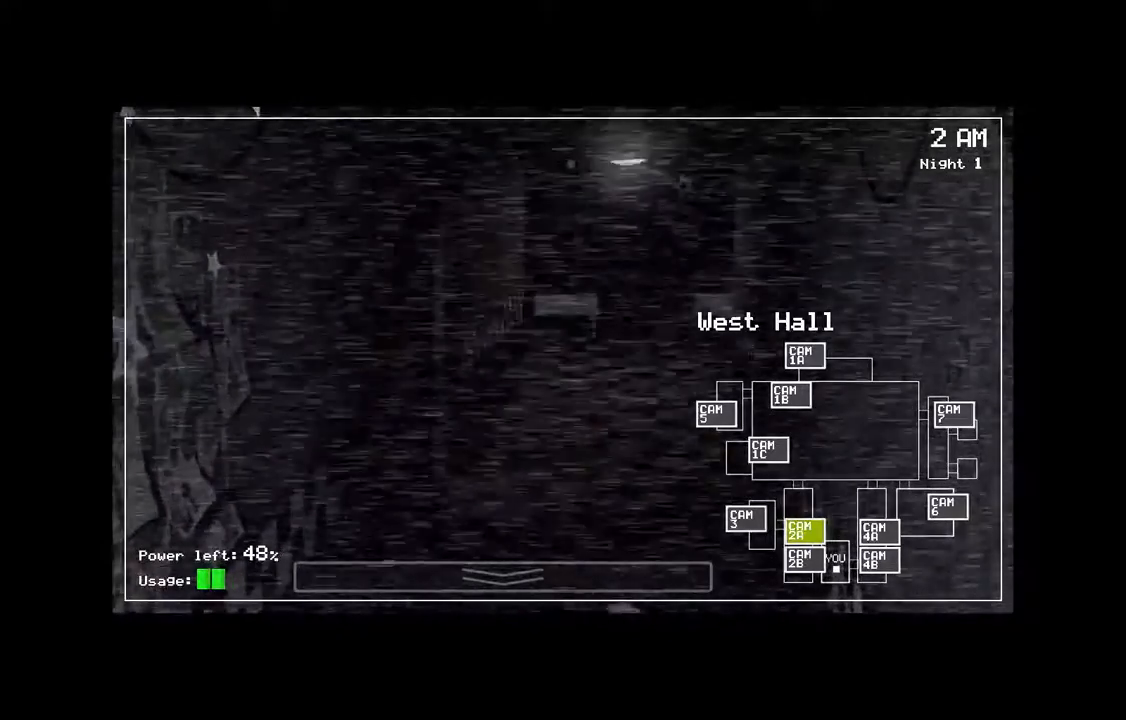
left_click(744, 520)
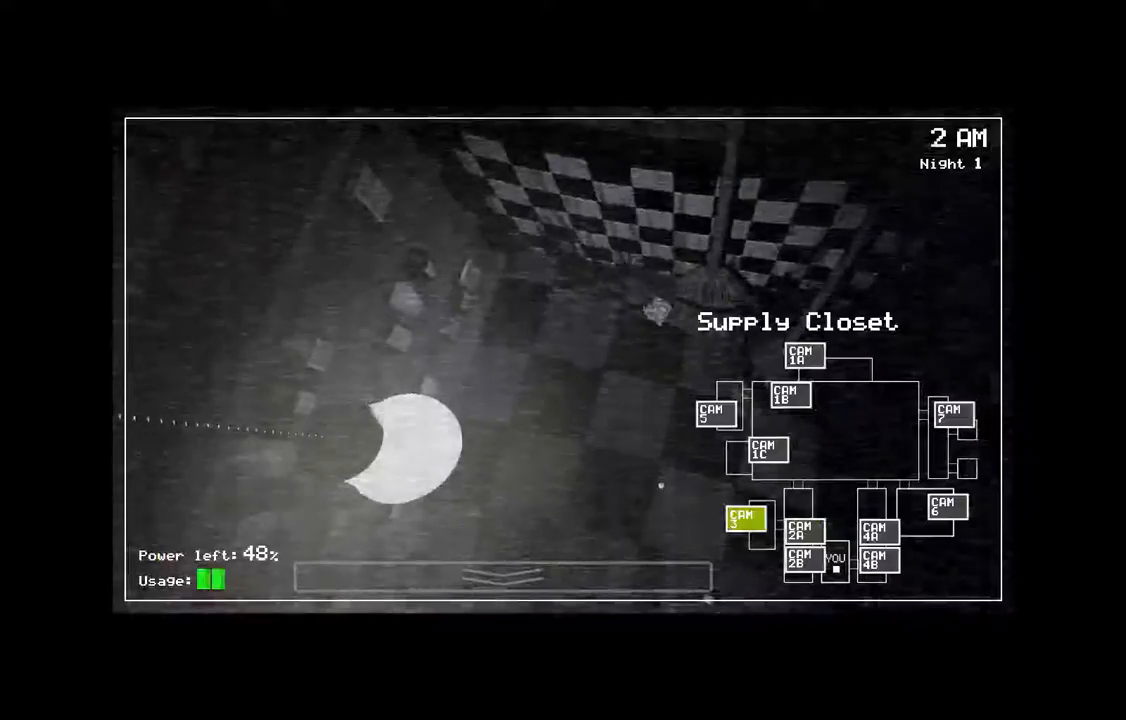
left_click(716, 412)
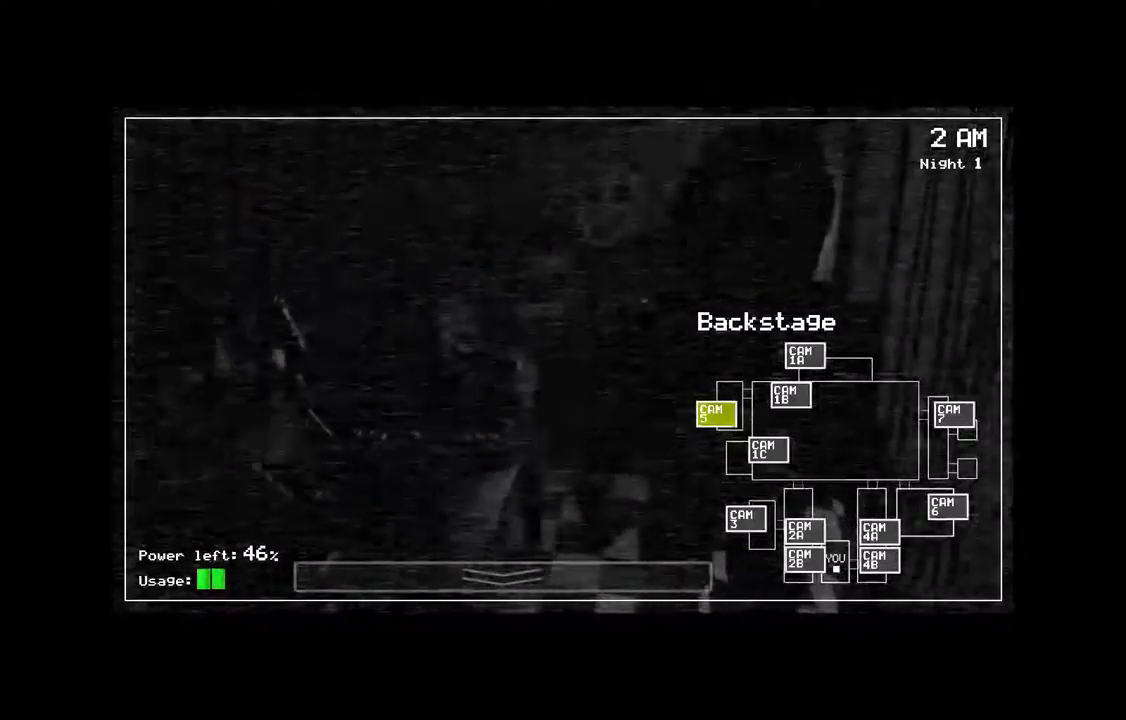
Check Dining Area, Show Stage and Restrooms, lower the monitor, then return to the Supply Closet feed.
left_click(788, 396)
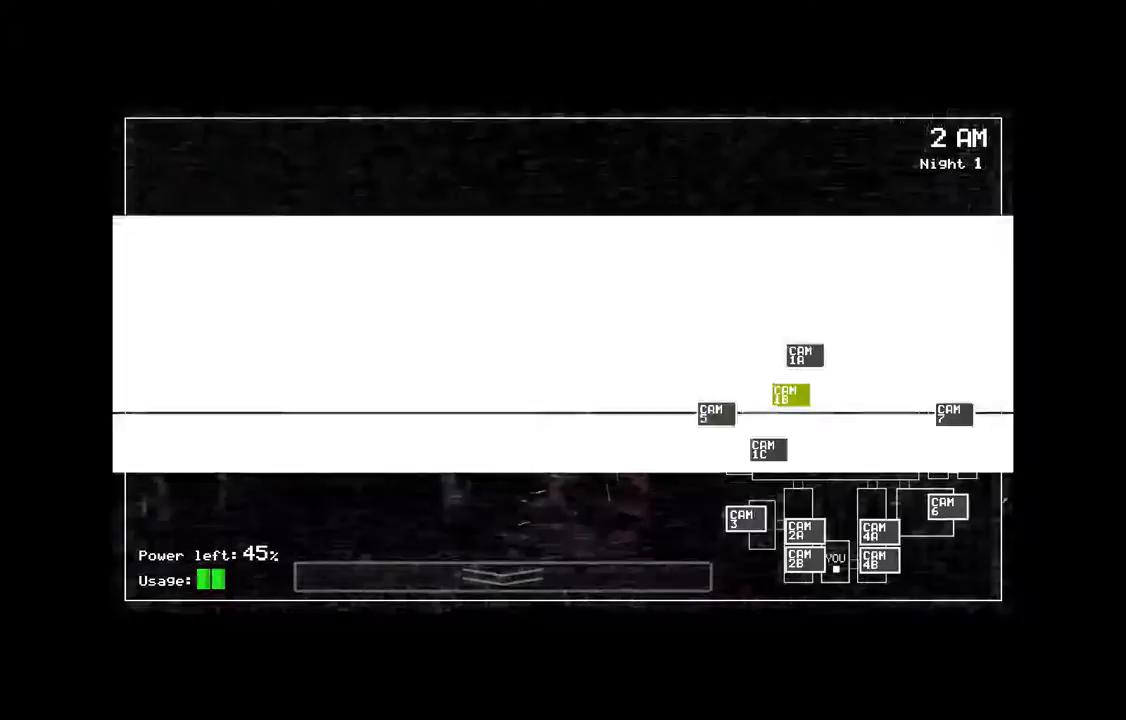
left_click(804, 356)
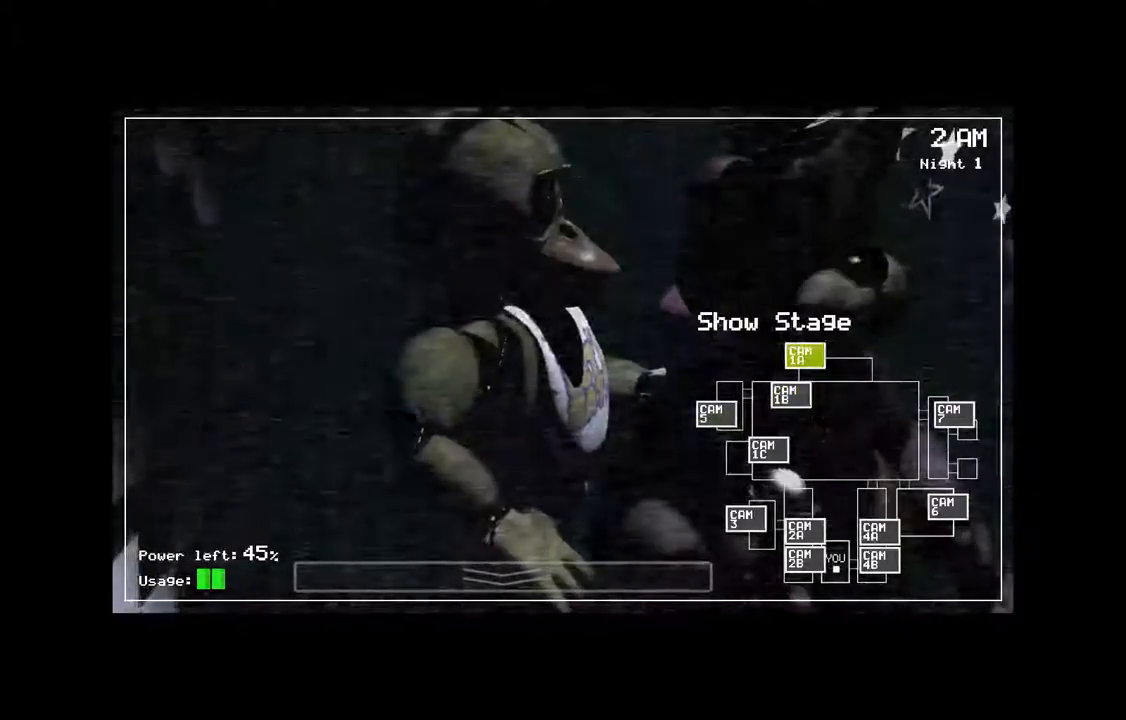
left_click(802, 358)
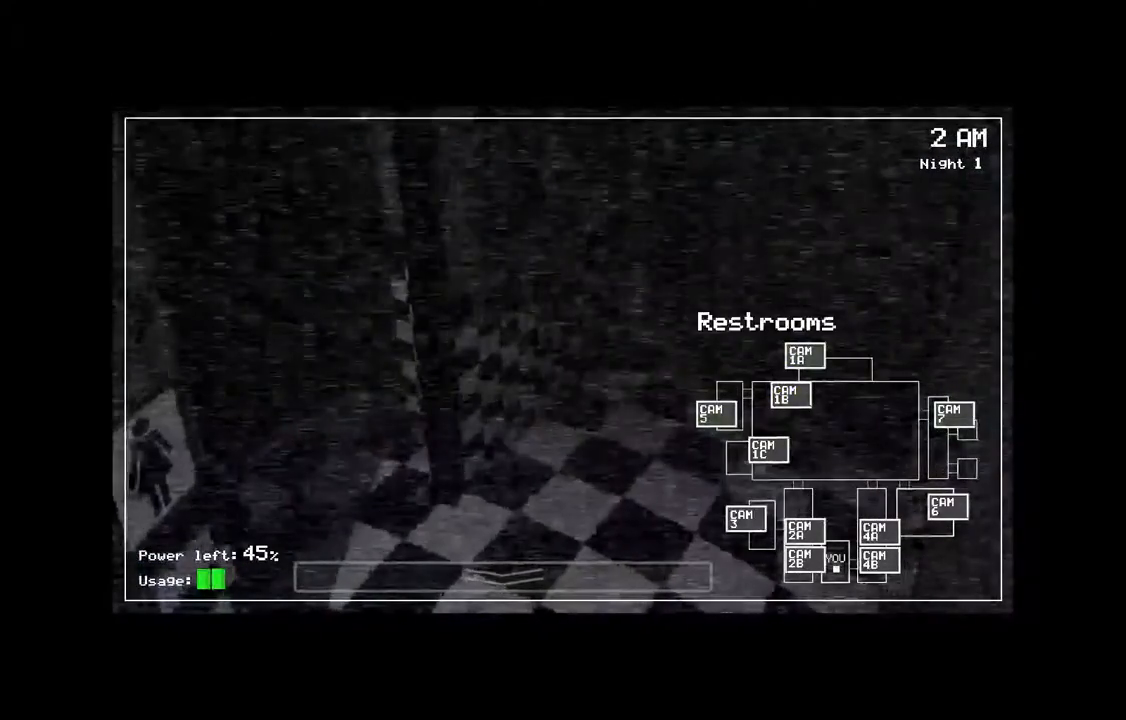
left_click(944, 512)
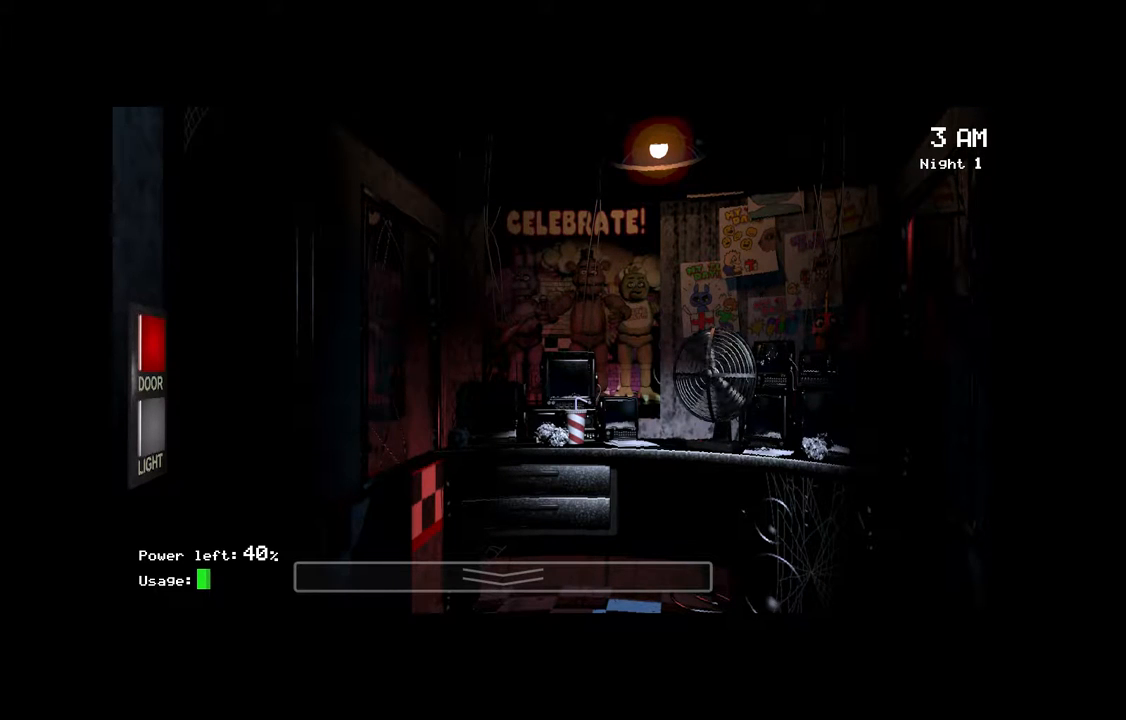
left_click(150, 344)
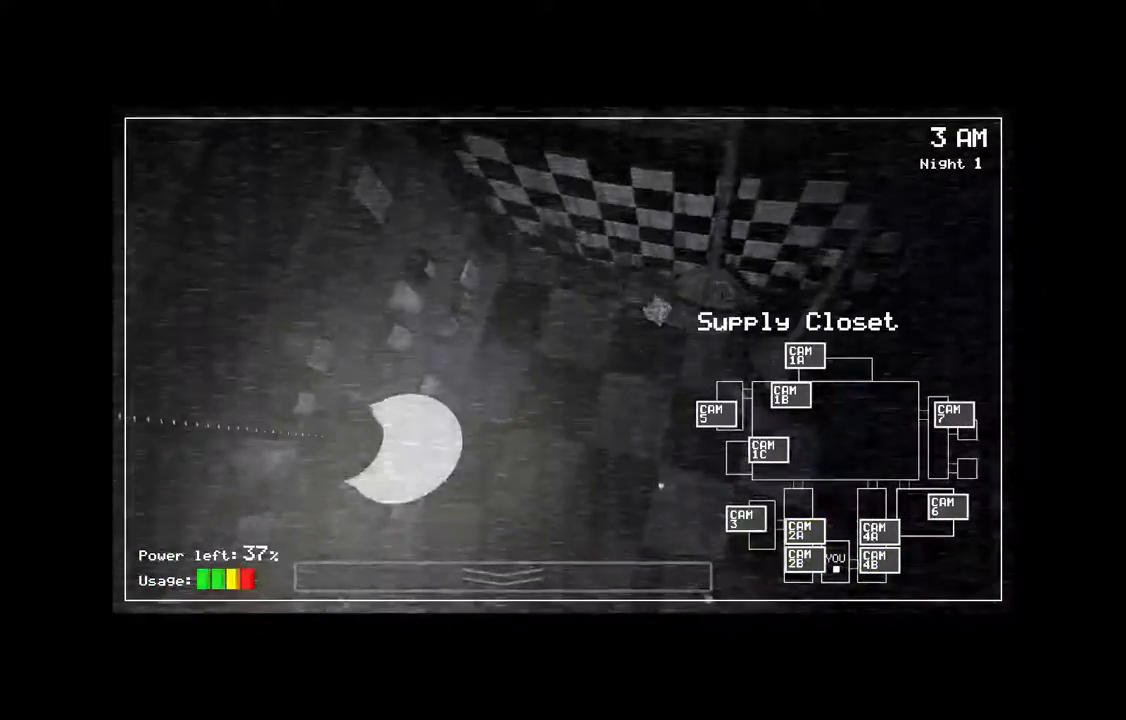
left_click(714, 412)
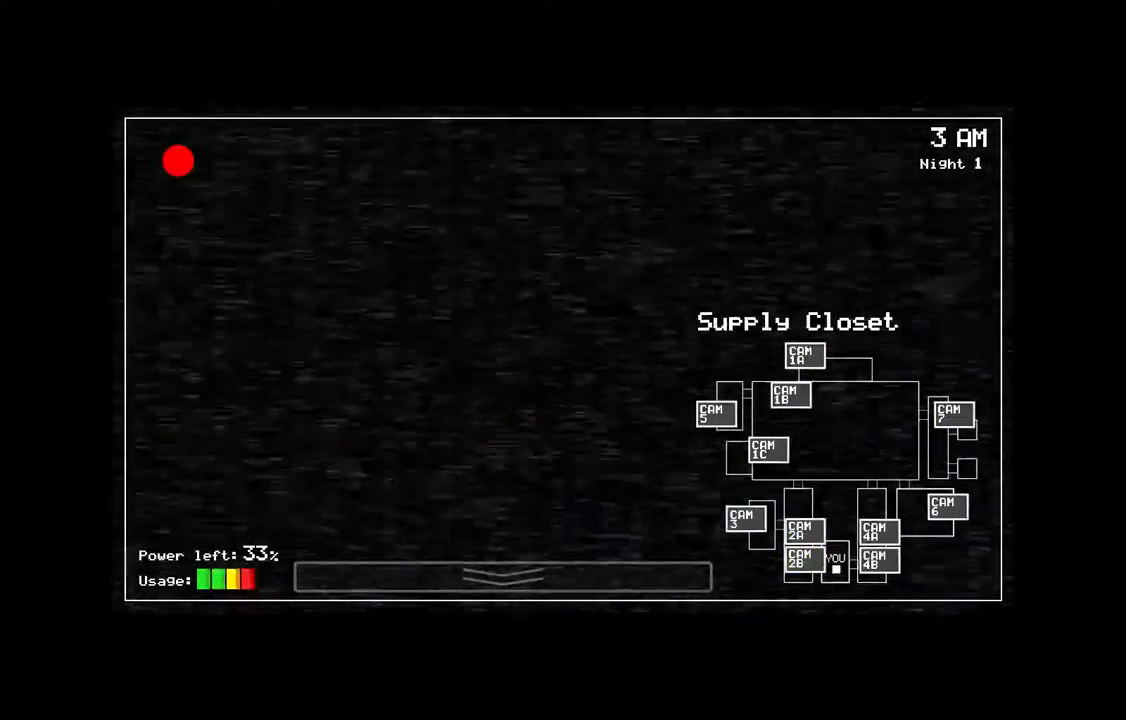
left_click(788, 396)
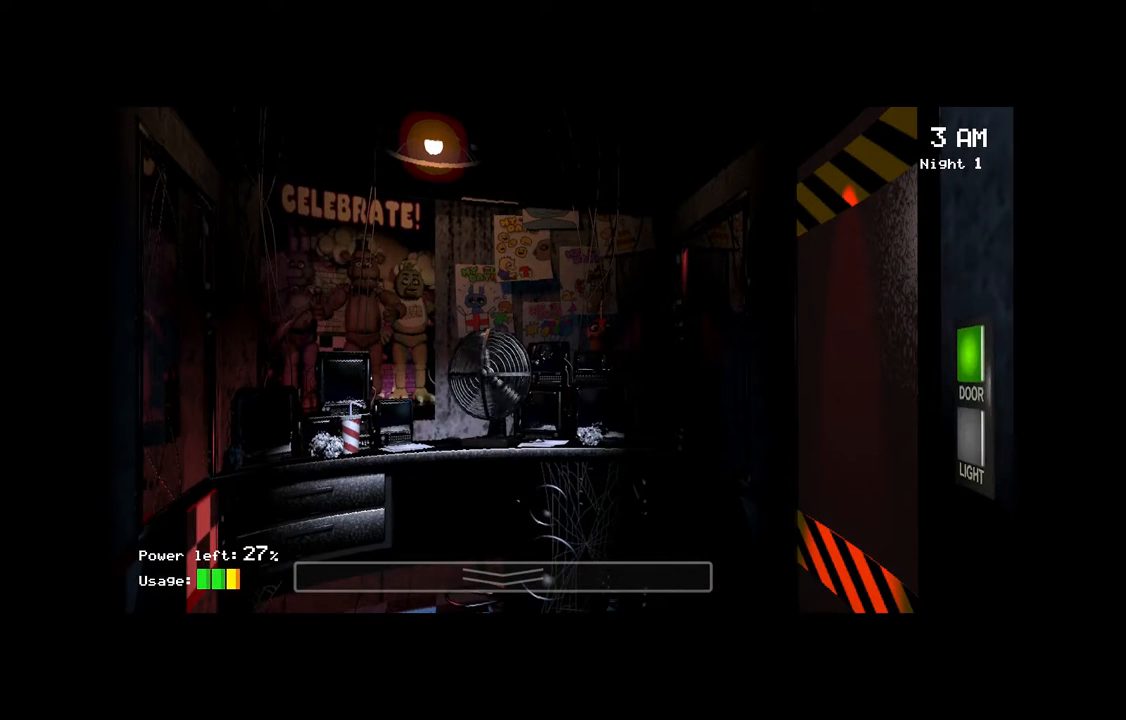
Raise the camera panel onto the CAM 2B W. Hall Corner feed at 4 AM.
left_click(968, 364)
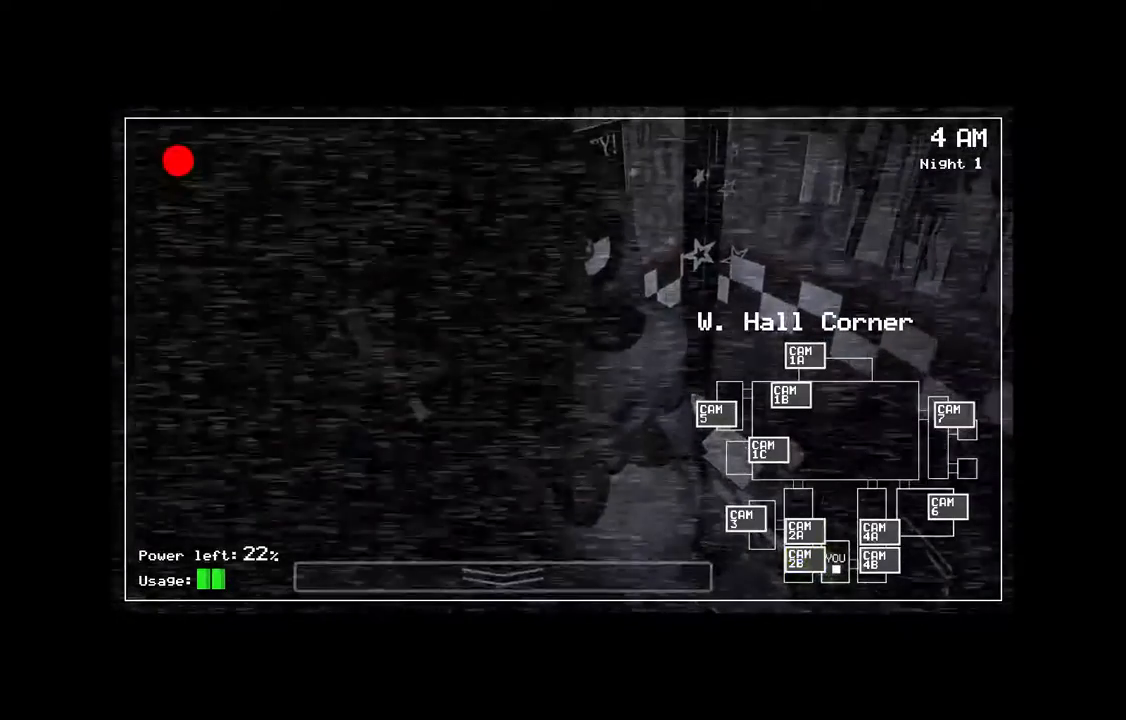
Recheck W. Hall Corner and West Hall, then lower the monitor to the office.
left_click(800, 562)
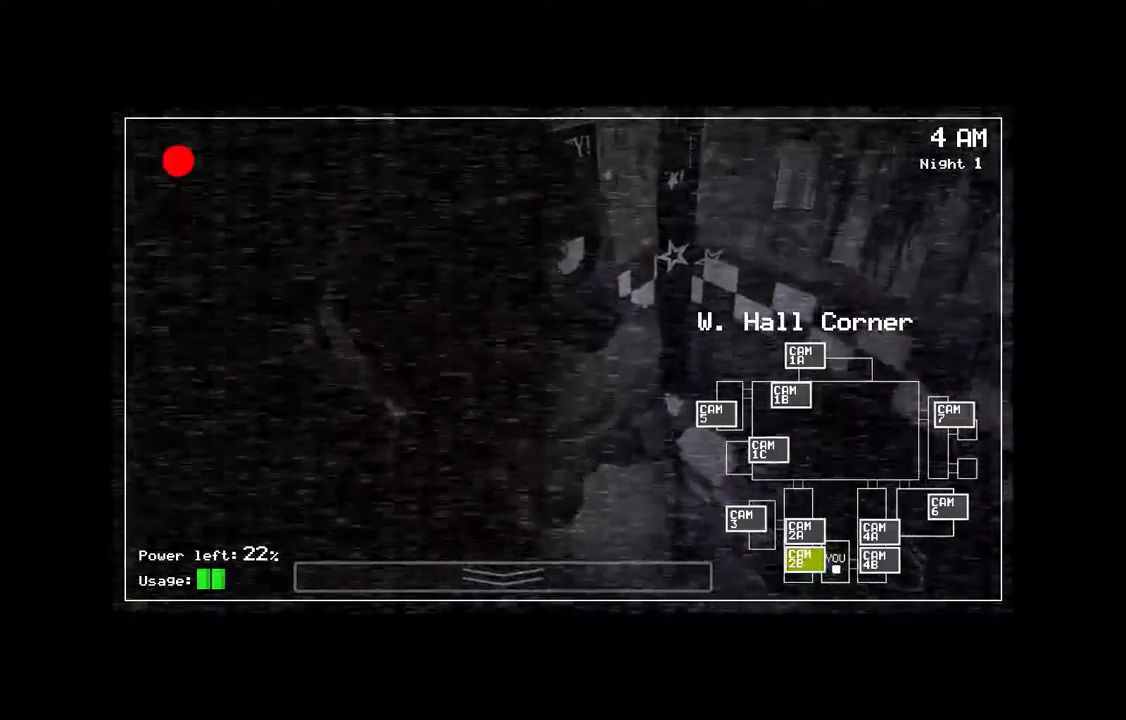
left_click(876, 524)
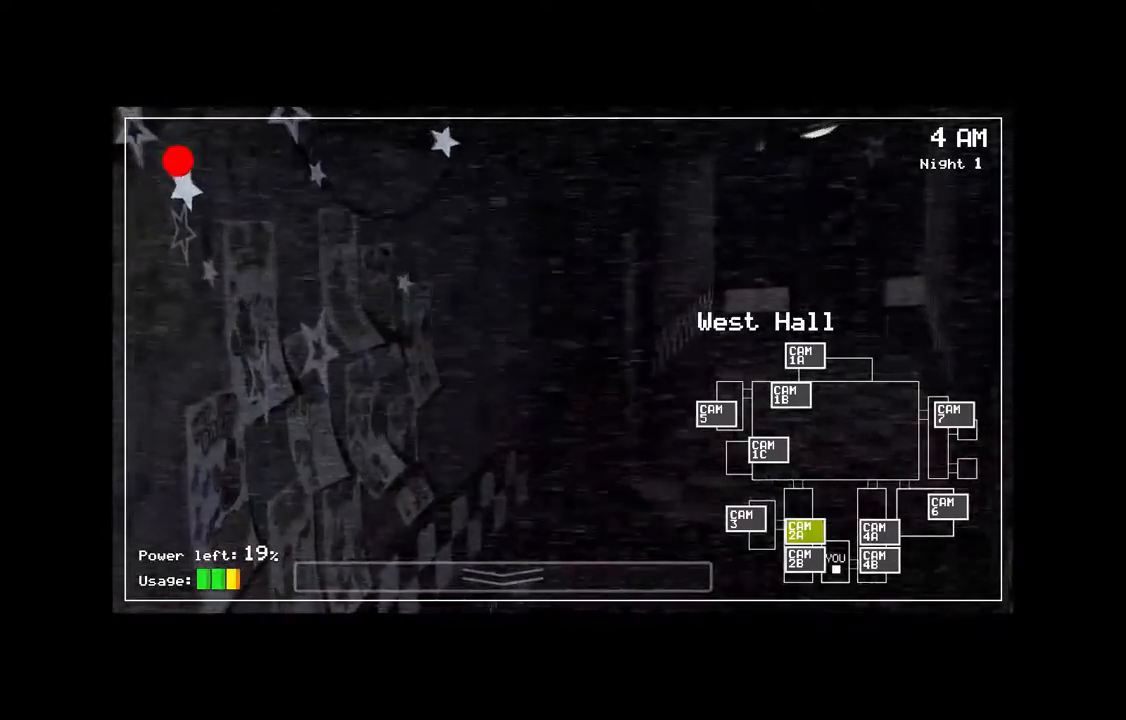
left_click(504, 576)
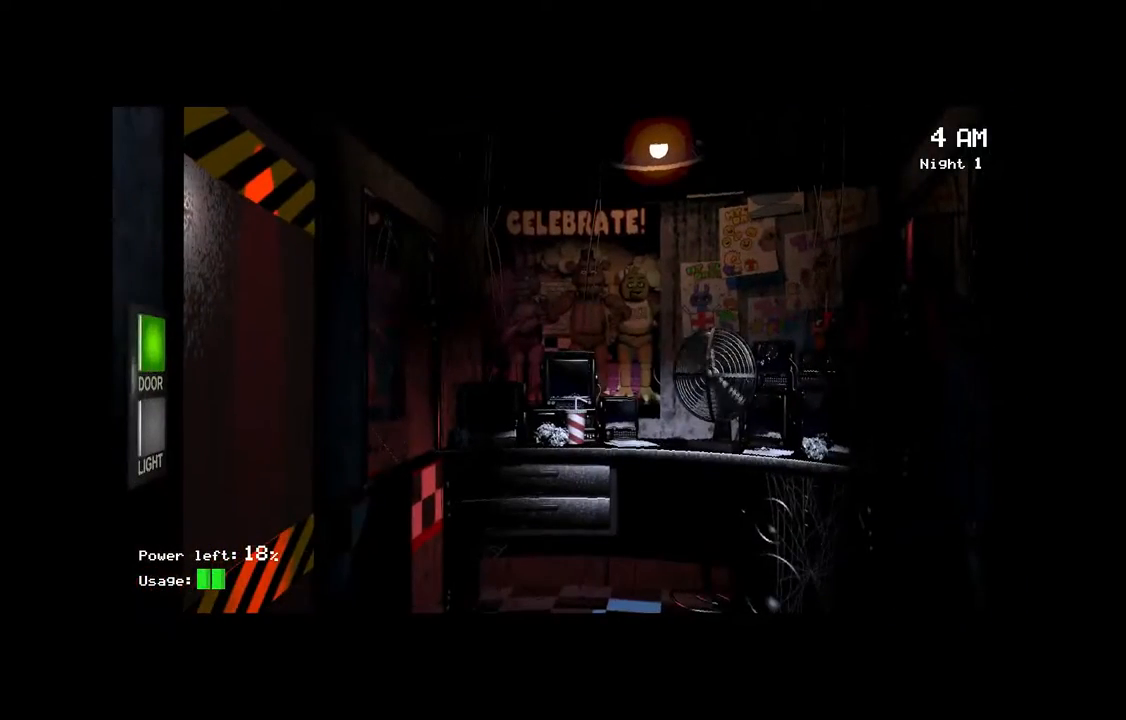